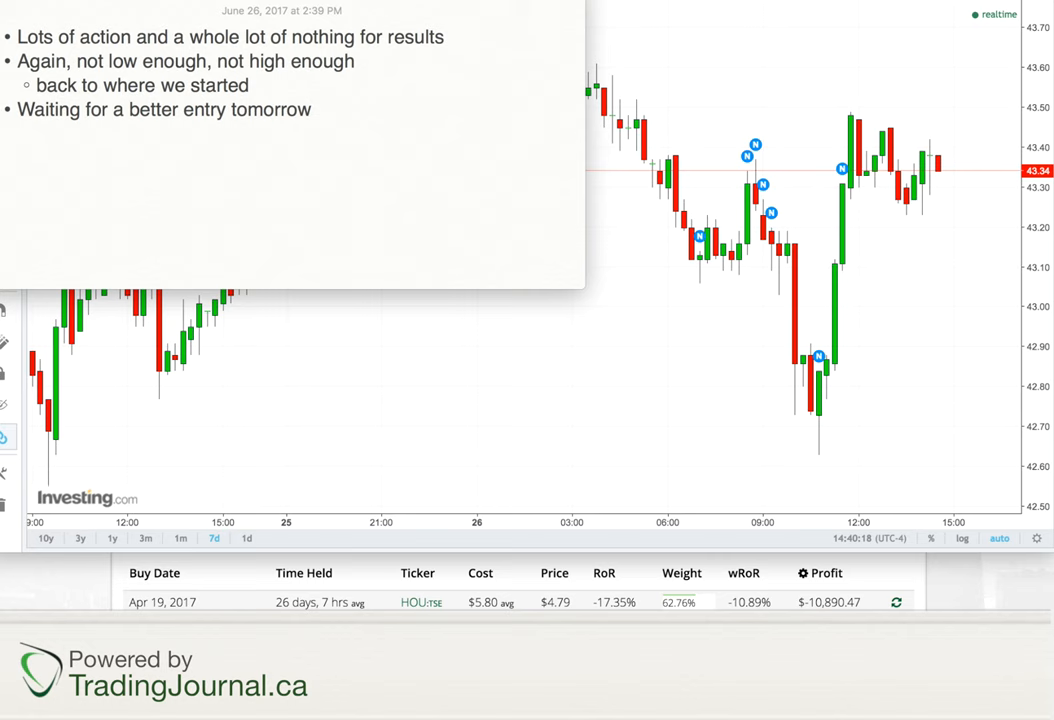
Step: Expand the HOU.TO row to reveal its three buy lots from April 19, June 7 and June 19
left_click(896, 600)
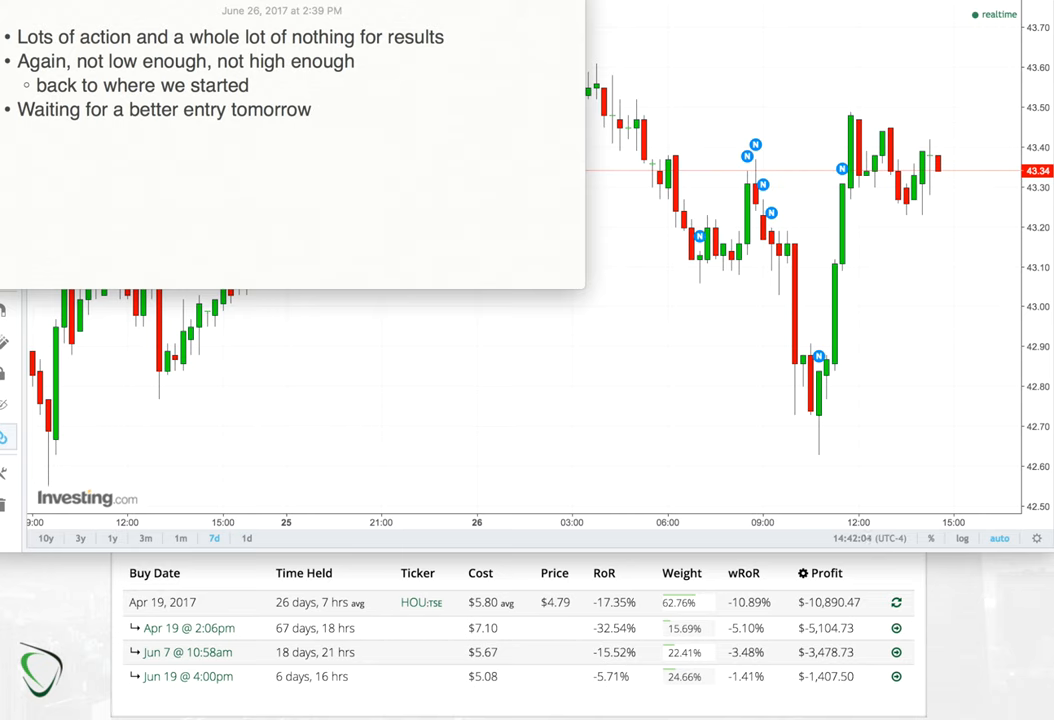
mouse_move(964, 210)
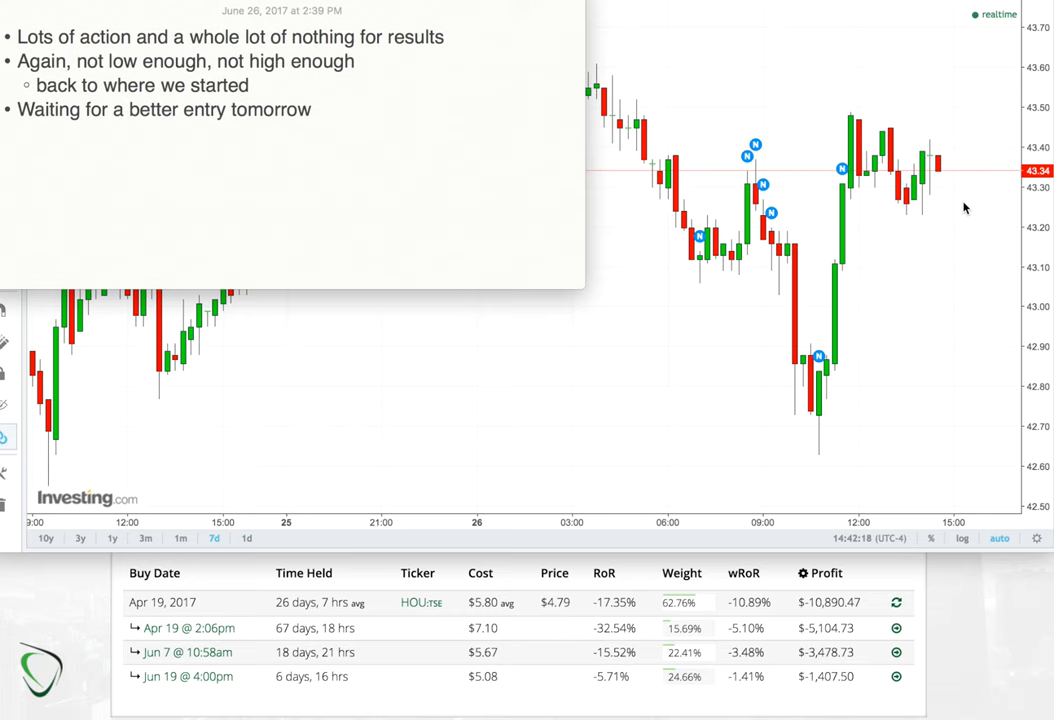
mouse_move(994, 458)
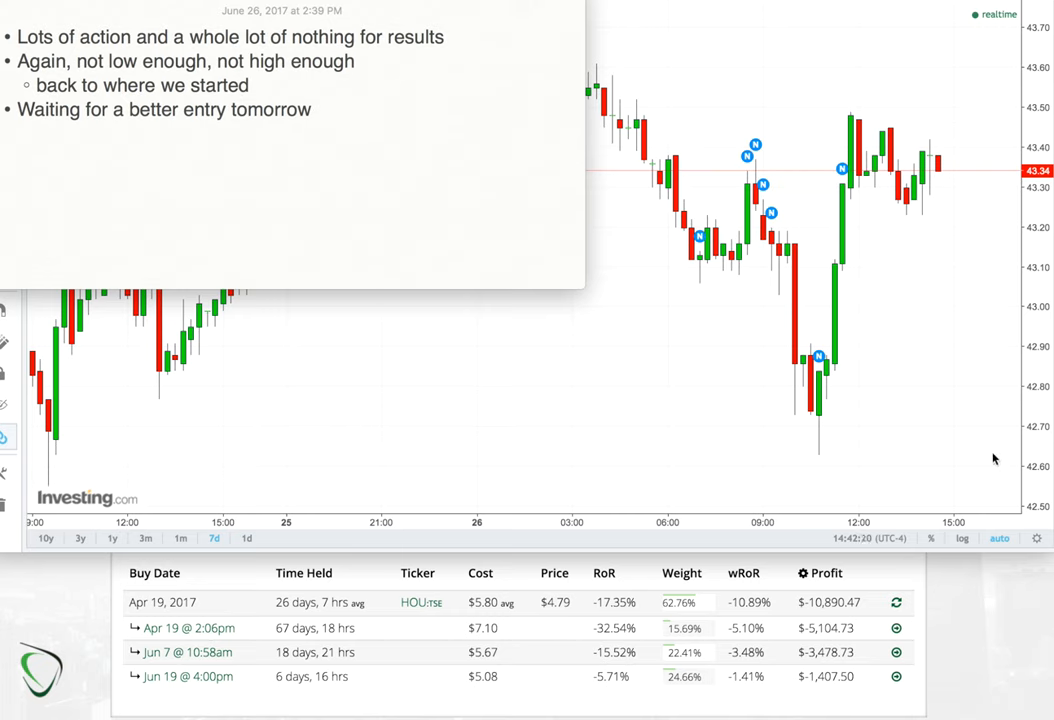
mouse_move(976, 244)
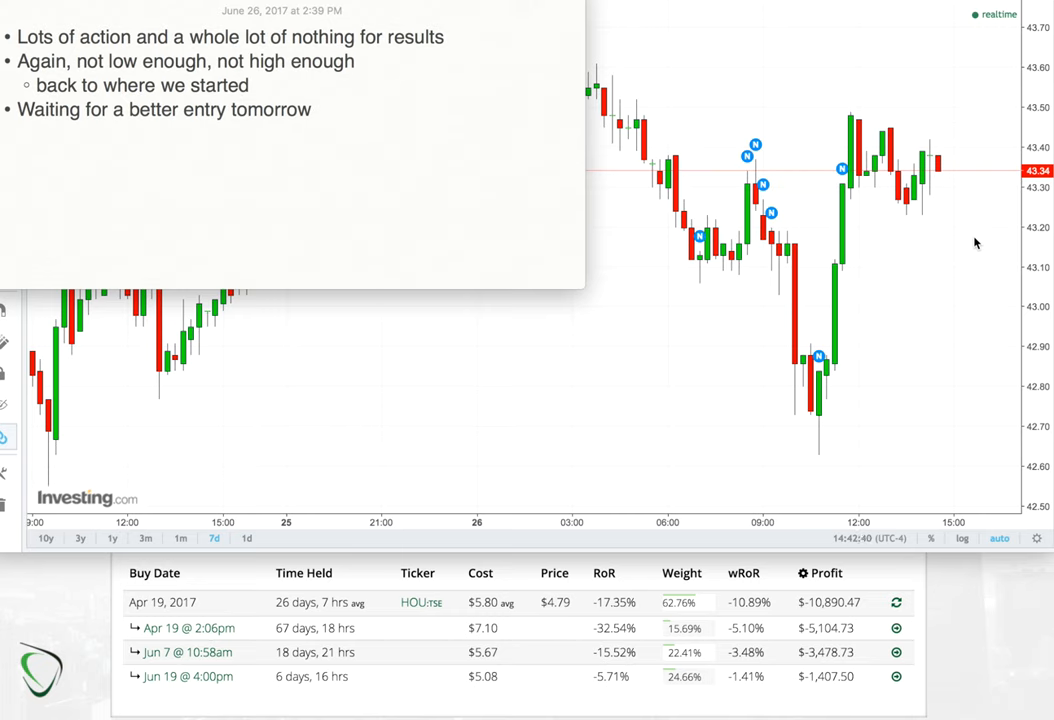
mouse_move(942, 396)
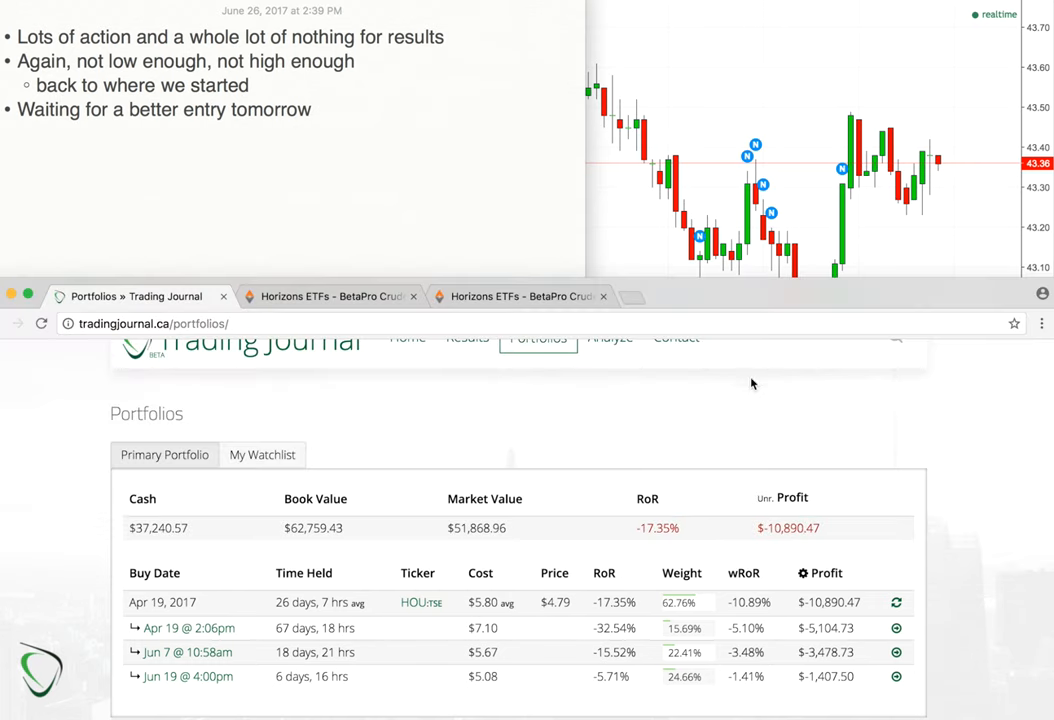
mouse_move(726, 350)
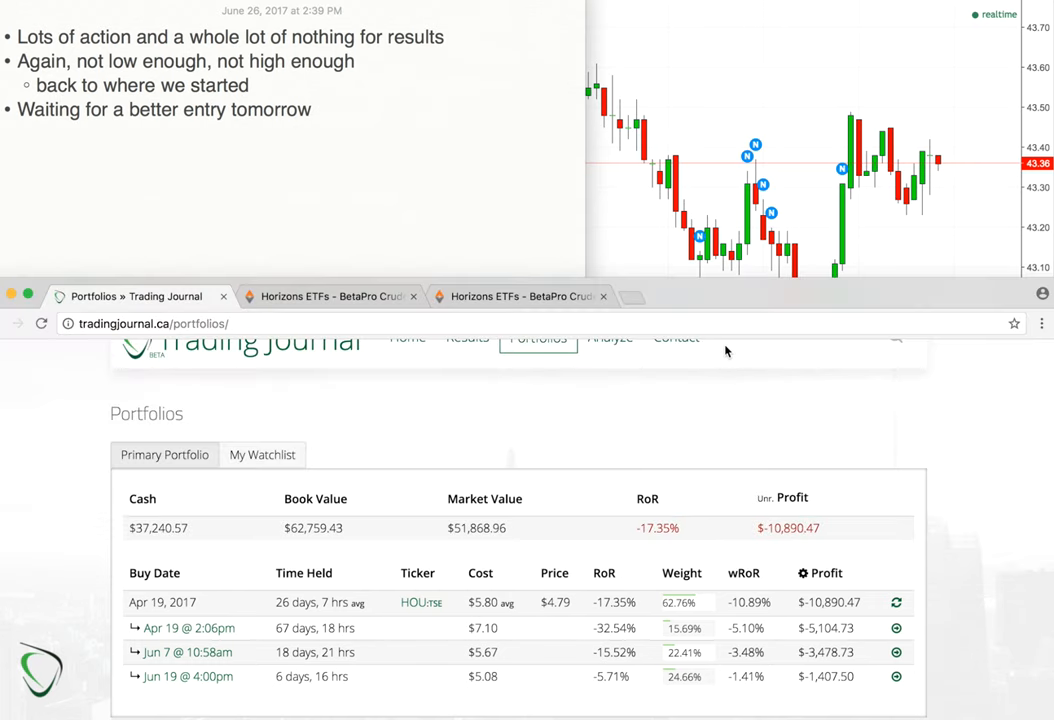